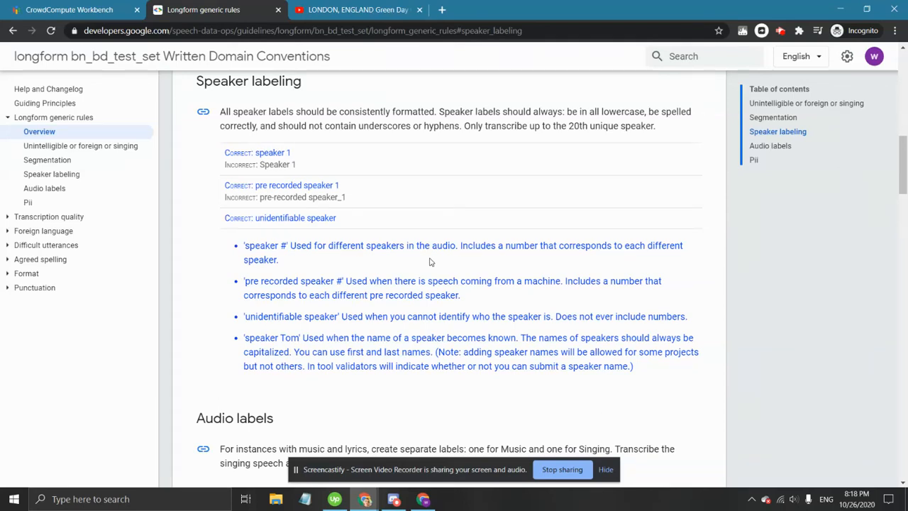
pyautogui.moveTo(243, 320)
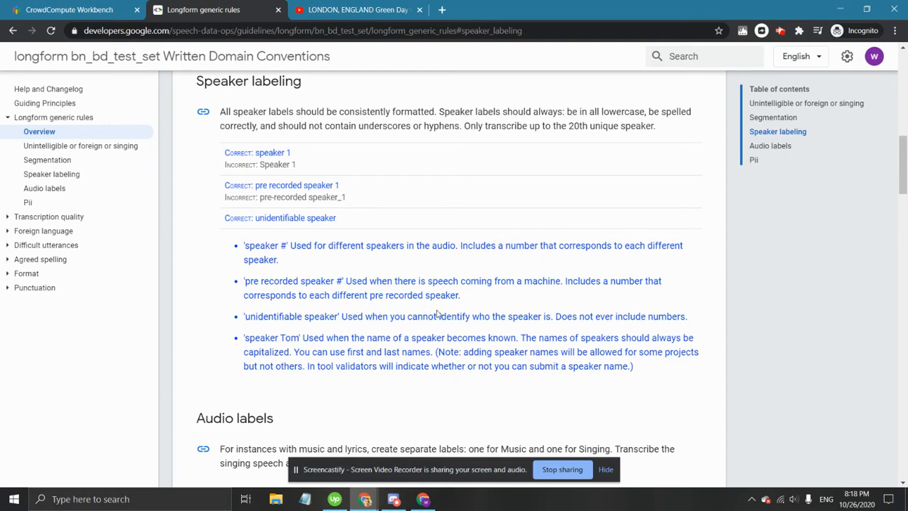
pyautogui.moveTo(309, 291)
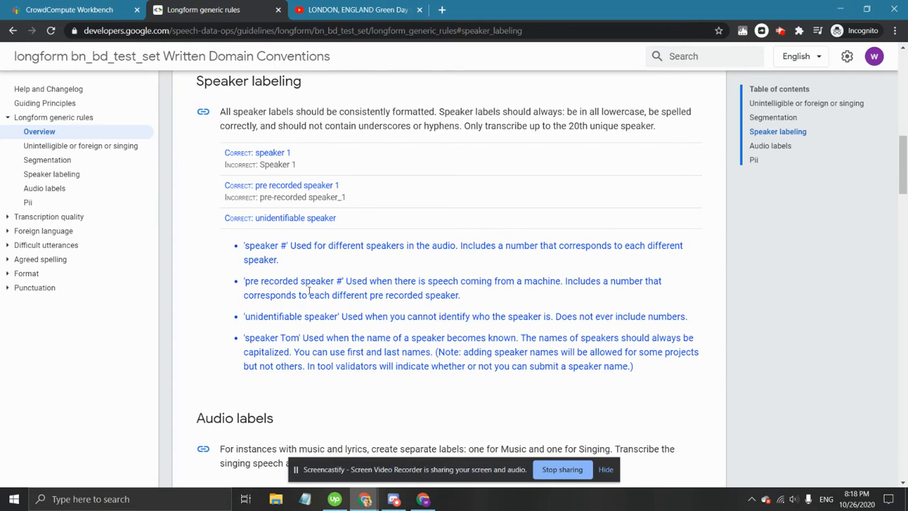
# Step: Show the YouTube video of Green Day's crowd singing Bohemian Rhapsody in Hyde Park
pyautogui.click(347, 9)
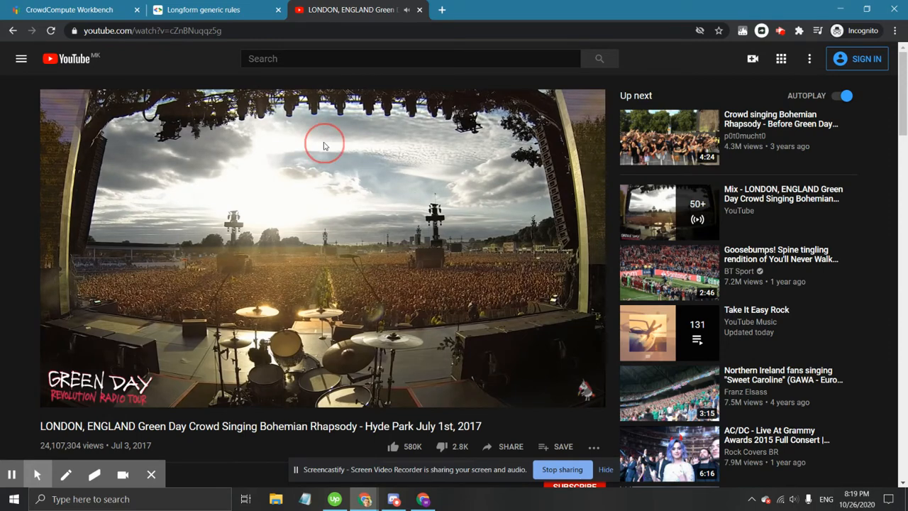
# Step: Return to the CrowdCompute Workbench transcription task showing speaker 2 and John Smith segments
pyautogui.click(68, 10)
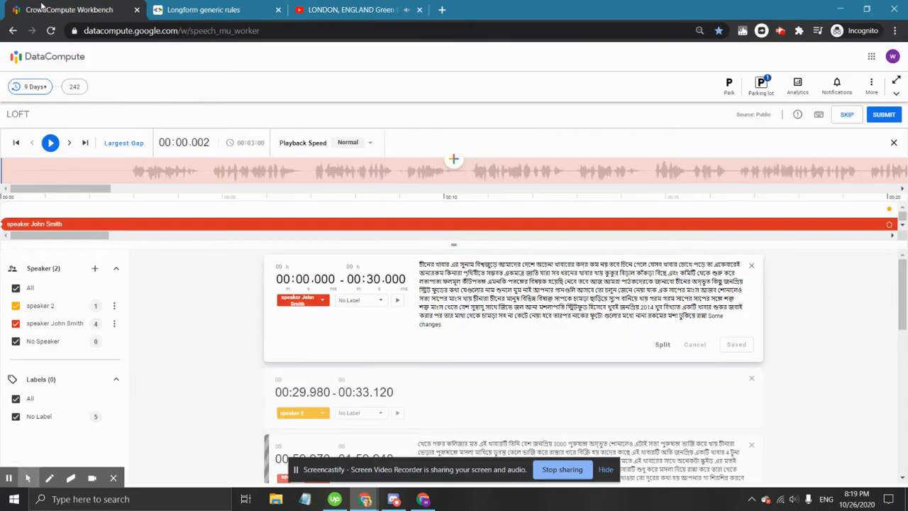
pyautogui.moveTo(182, 337)
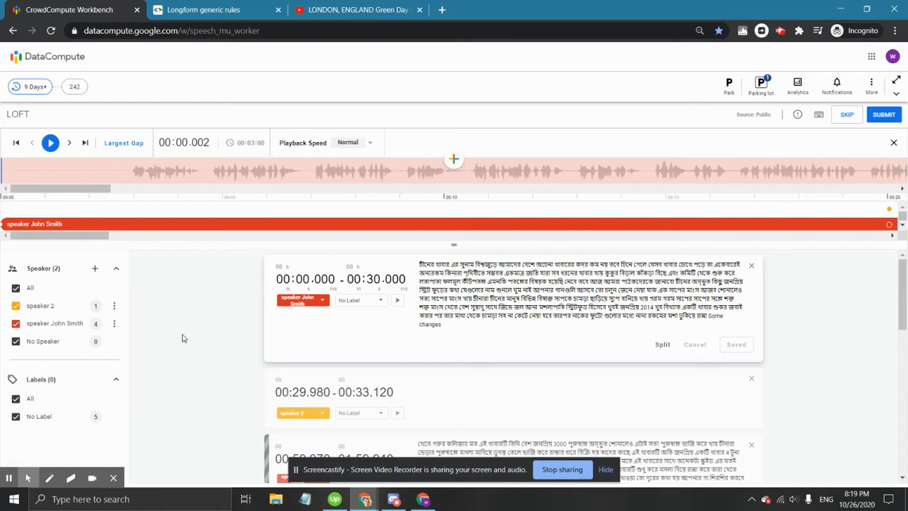
pyautogui.moveTo(96, 285)
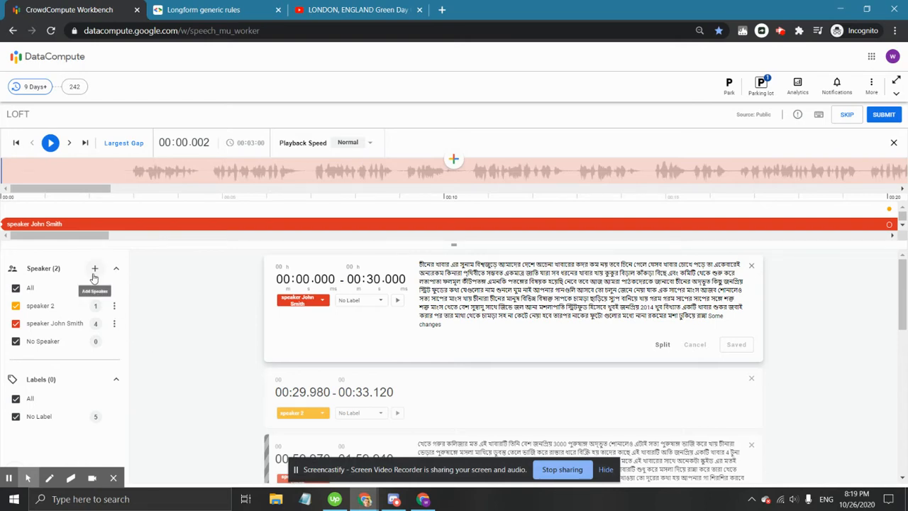
# Step: Enter 'unidentifiable speaker' as the new speaker's name, removing a stray trailing '1'
pyautogui.click(96, 268)
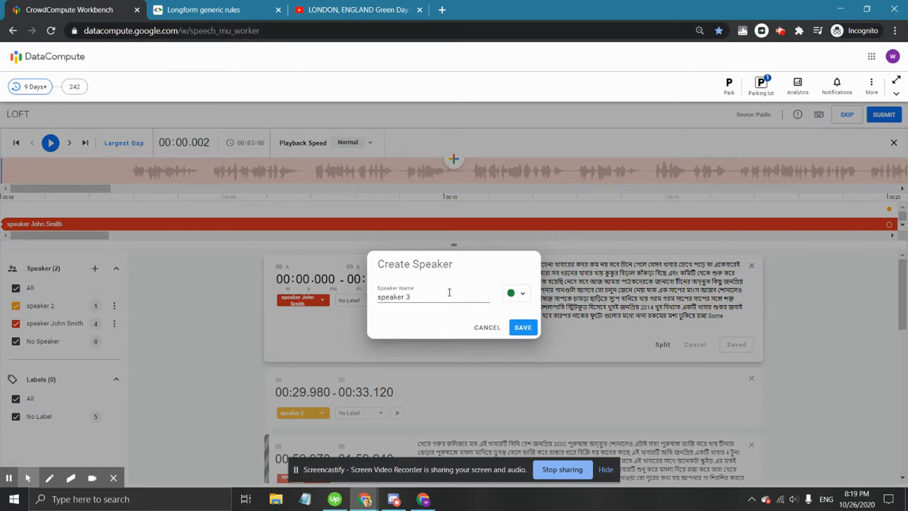
pyautogui.write('ur')
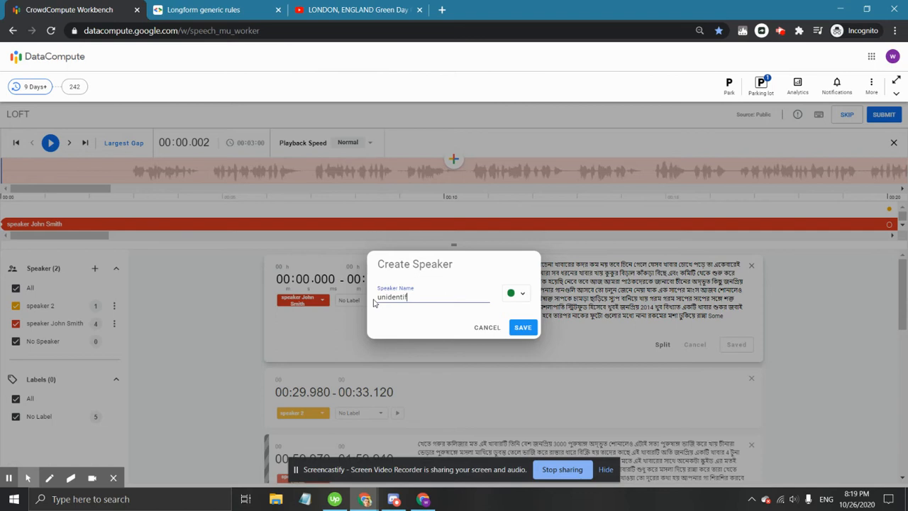
pyautogui.write('iable spe')
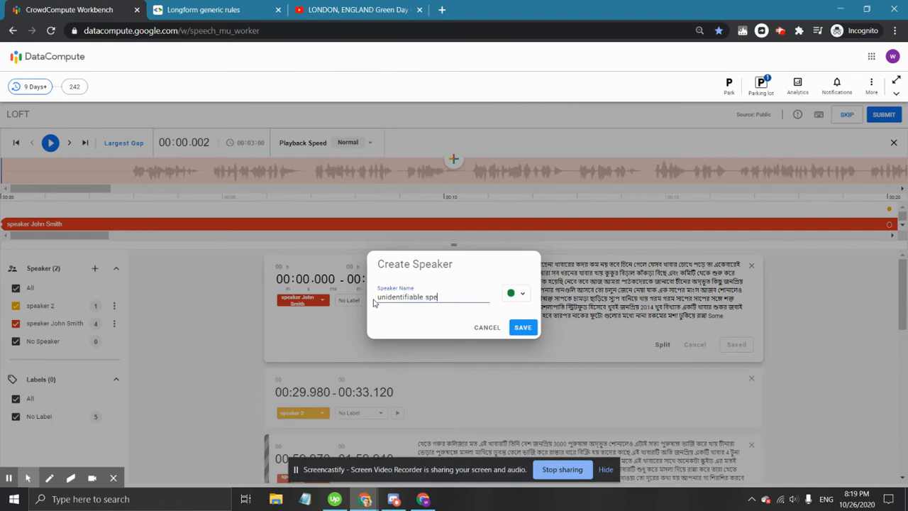
pyautogui.write('aker')
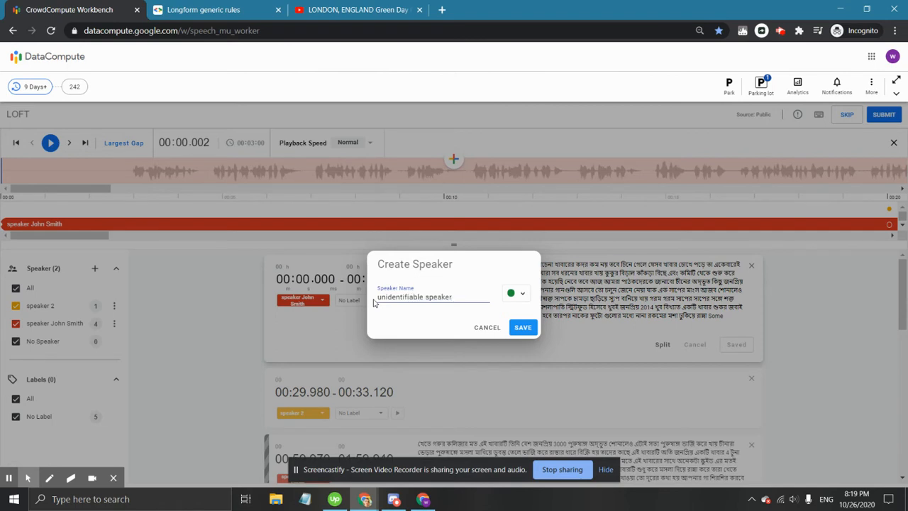
pyautogui.click(433, 296)
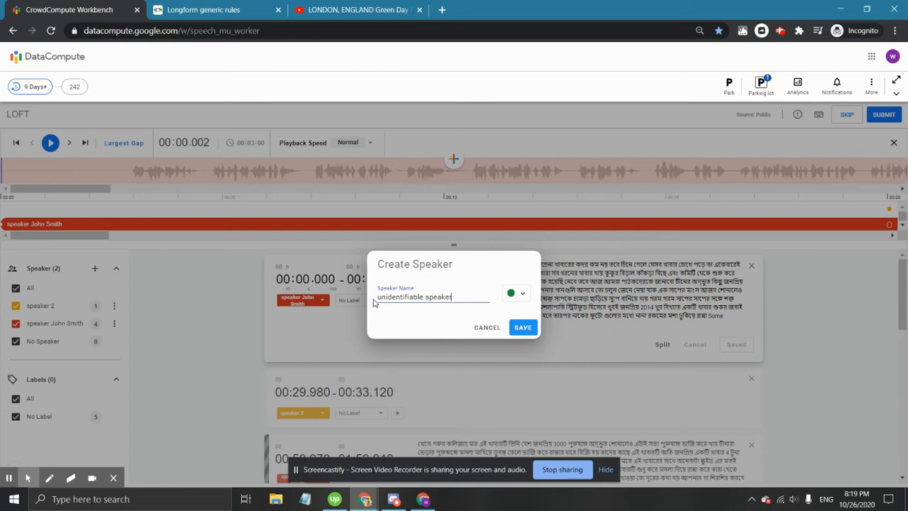
pyautogui.moveTo(437, 319)
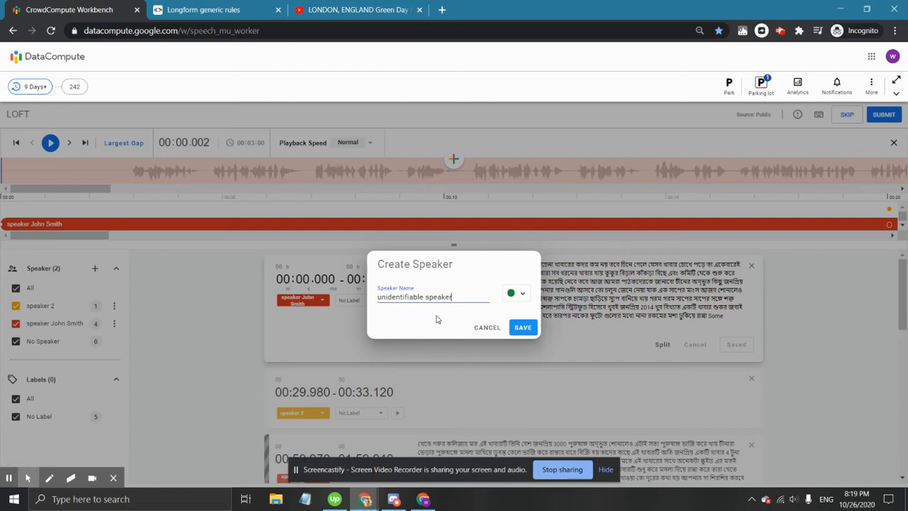
pyautogui.moveTo(416, 324)
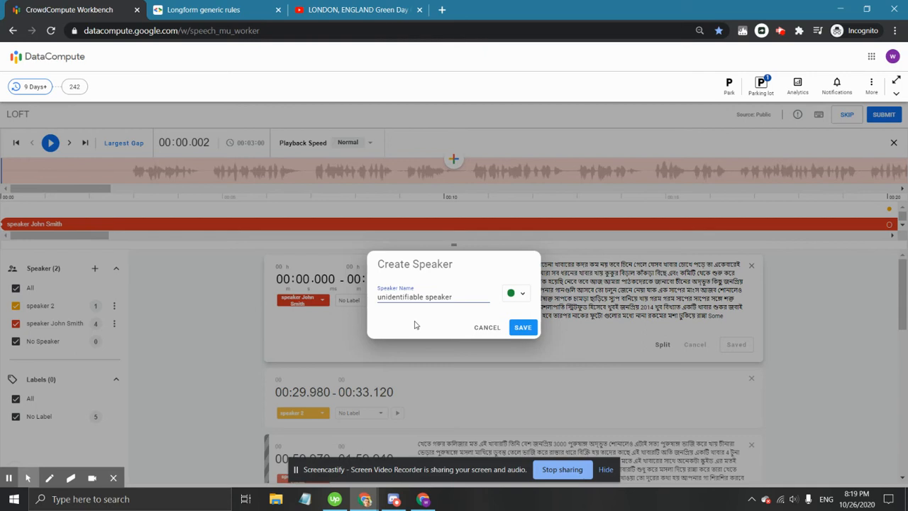
pyautogui.write('1')
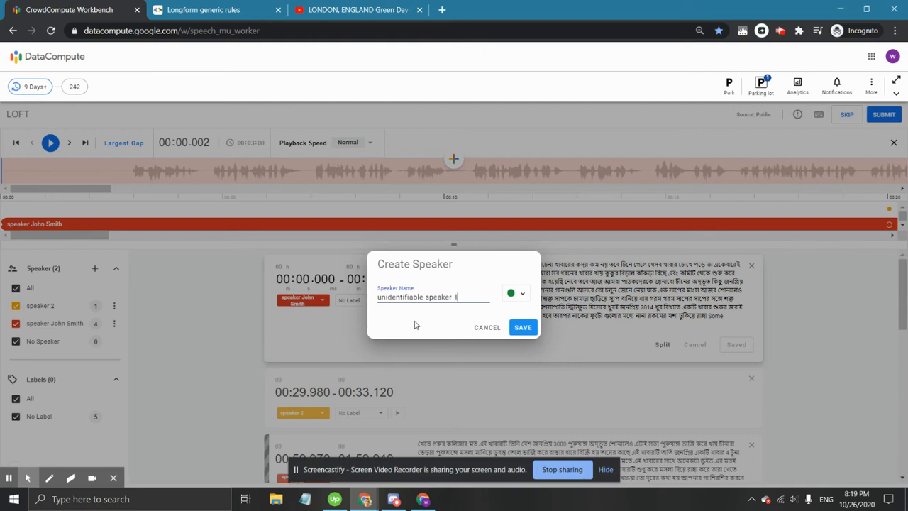
pyautogui.press('Backspace')
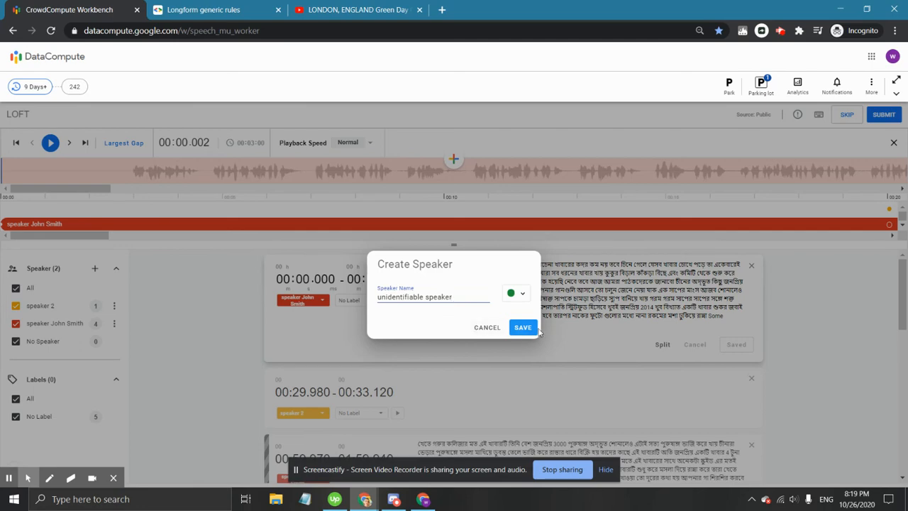
# Step: Save 'unidentifiable speaker' in the Create Speaker dialog, making three speakers total
pyautogui.click(523, 327)
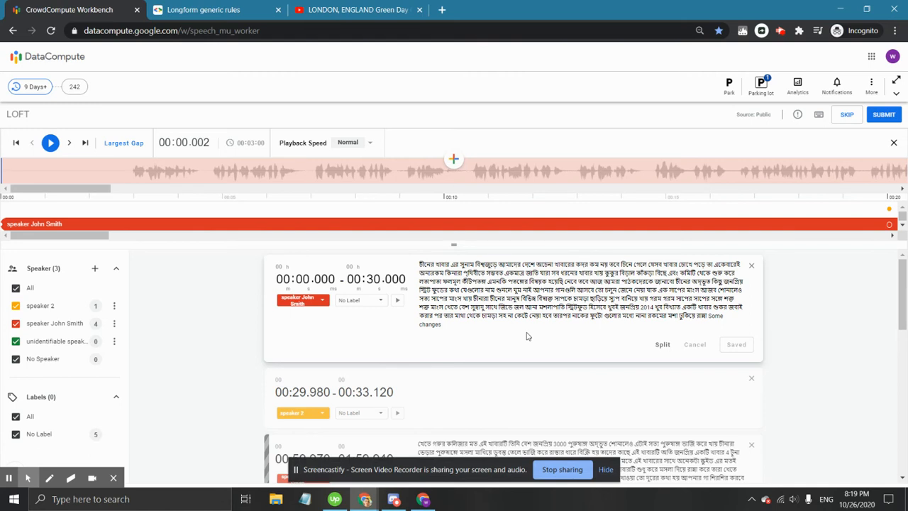
pyautogui.moveTo(206, 321)
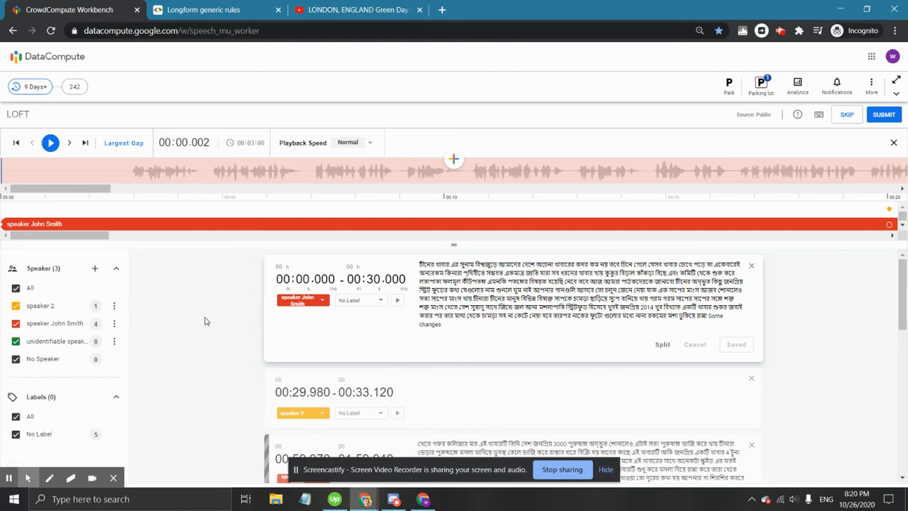
pyautogui.moveTo(80, 348)
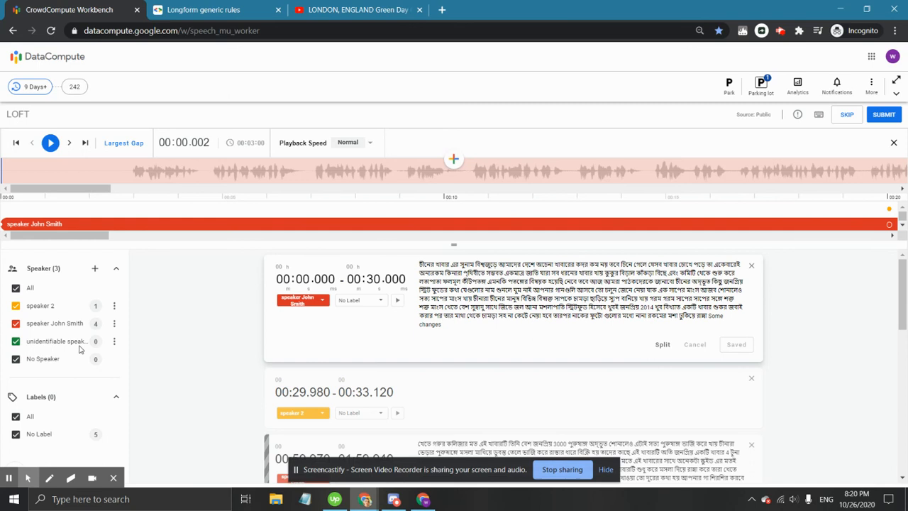